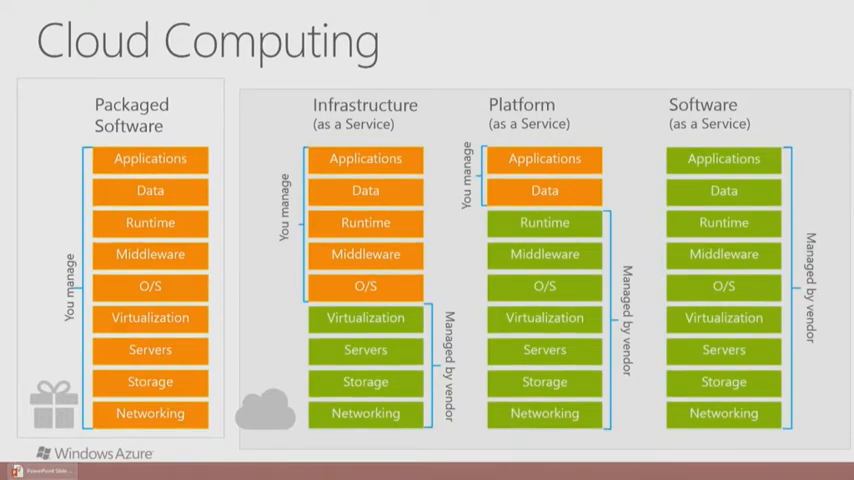
Leave the slide show and bring up the Azure portal's All Items list.
key(right)
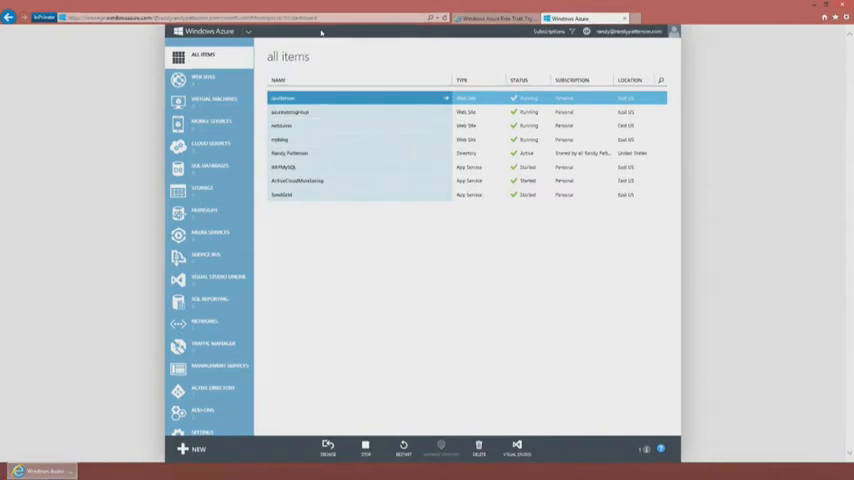
Browse Virtual Machines, Web Sites and HDInsight, ending on the empty Media Services page.
click(360, 167)
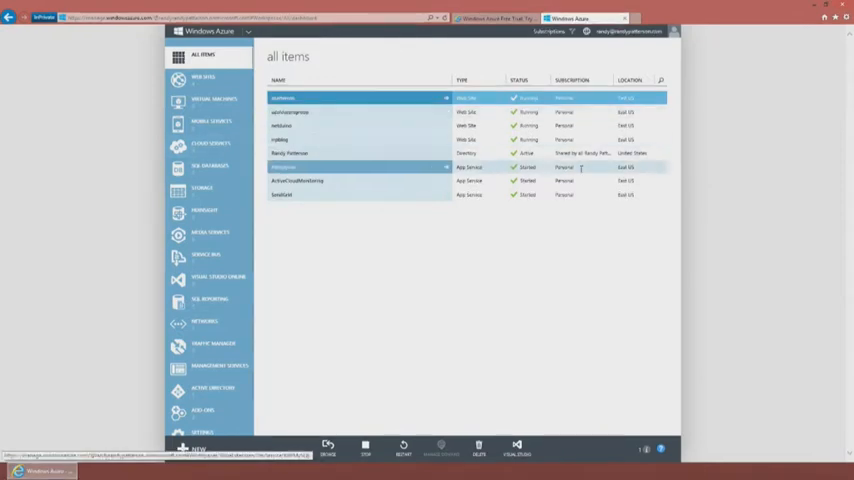
click(357, 194)
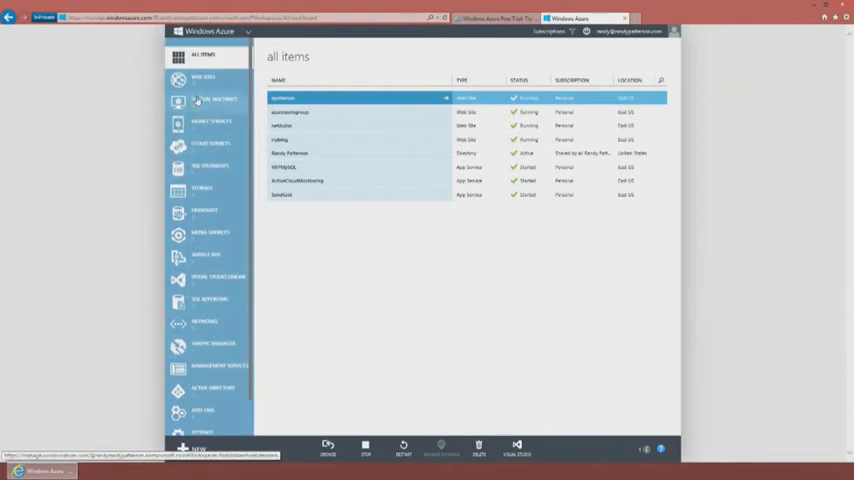
click(213, 100)
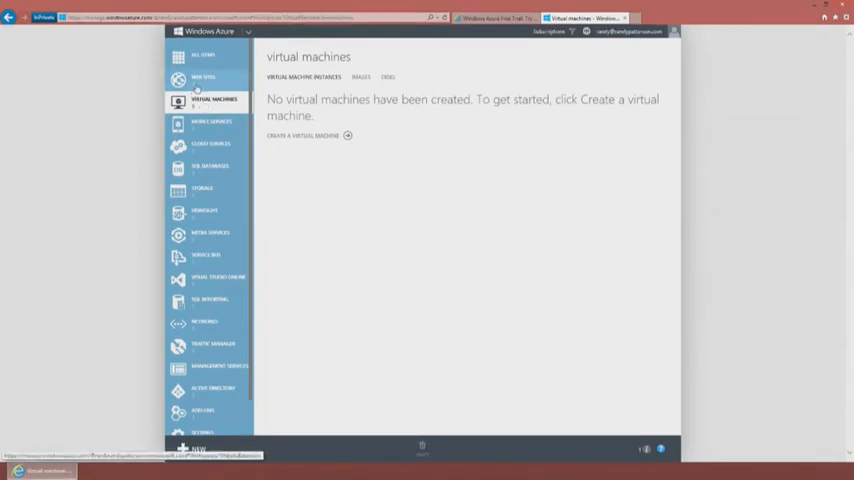
click(204, 77)
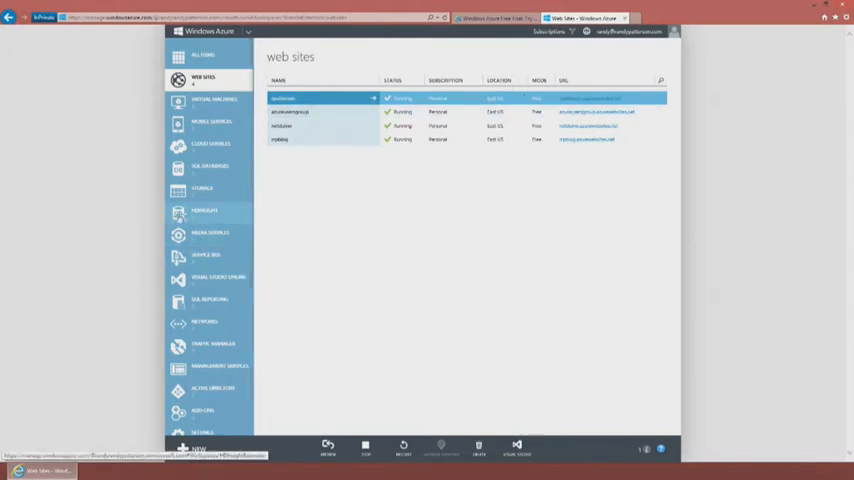
click(205, 212)
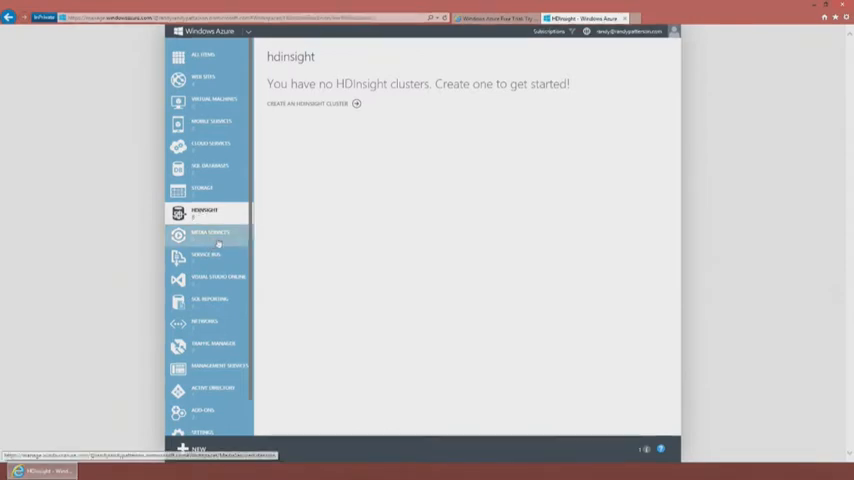
click(210, 235)
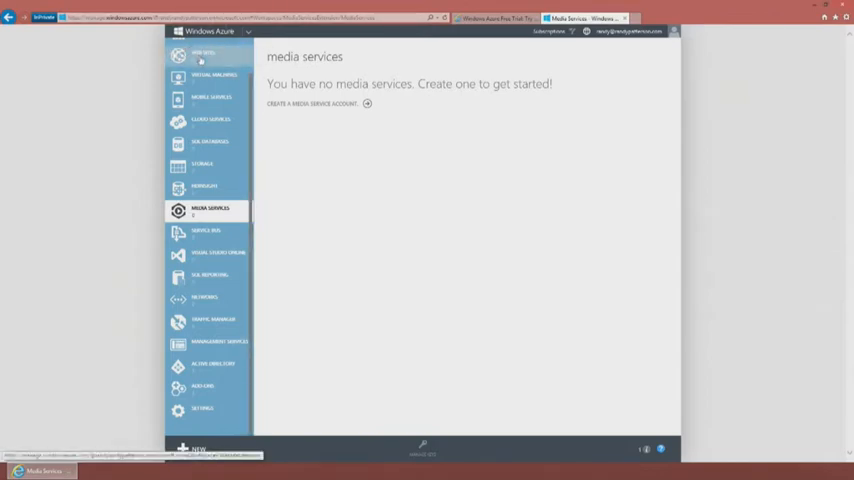
Return to the list of four running web sites and start creating a new site.
click(205, 53)
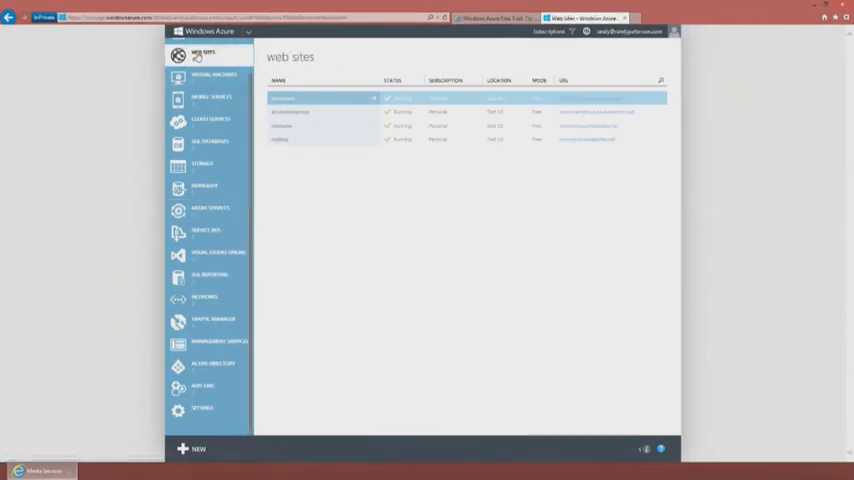
click(283, 98)
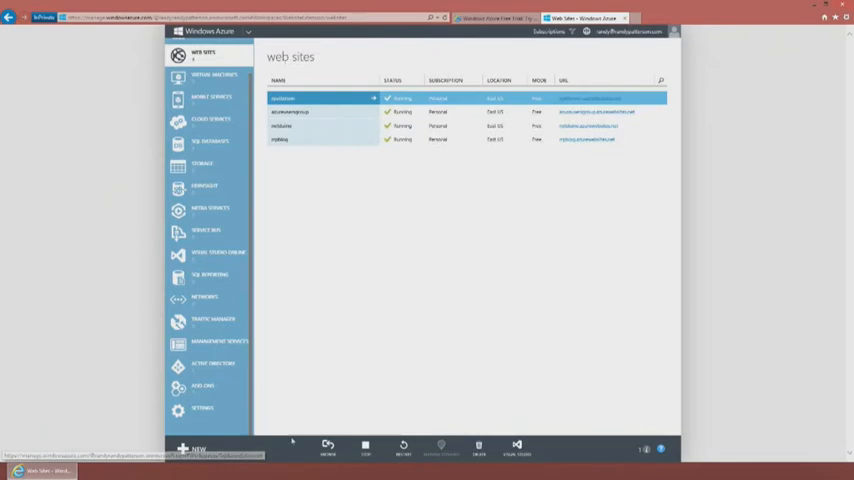
click(196, 448)
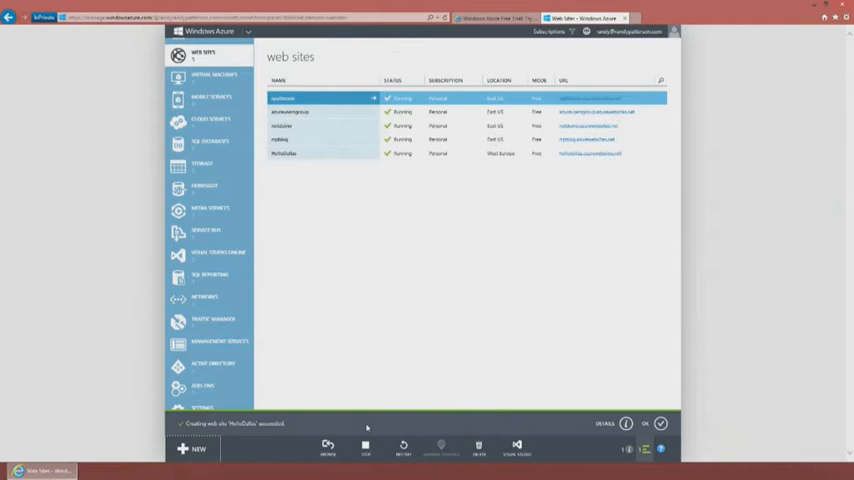
mouse_move(570, 360)
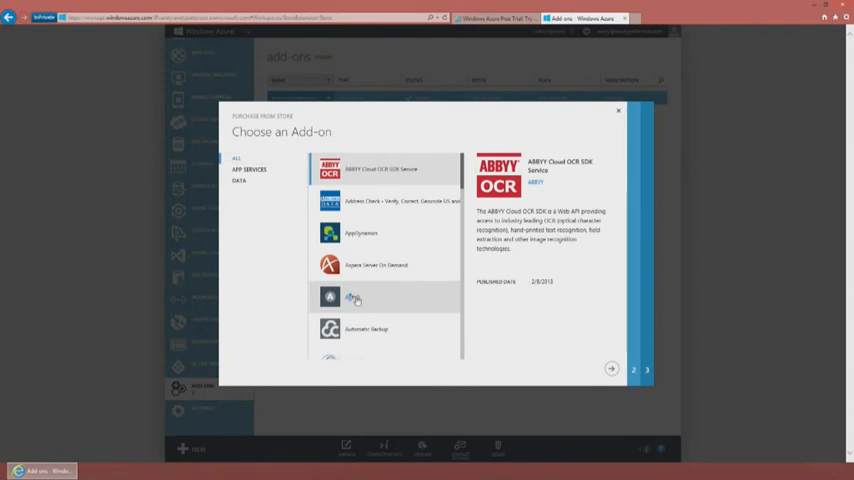
View the Address Check add-on's details and plan options, then return to the add-ons.
click(400, 201)
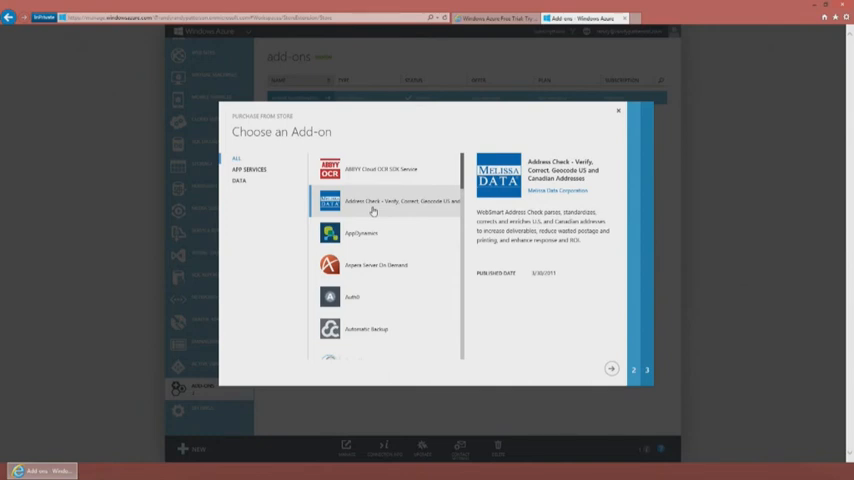
mouse_move(555, 280)
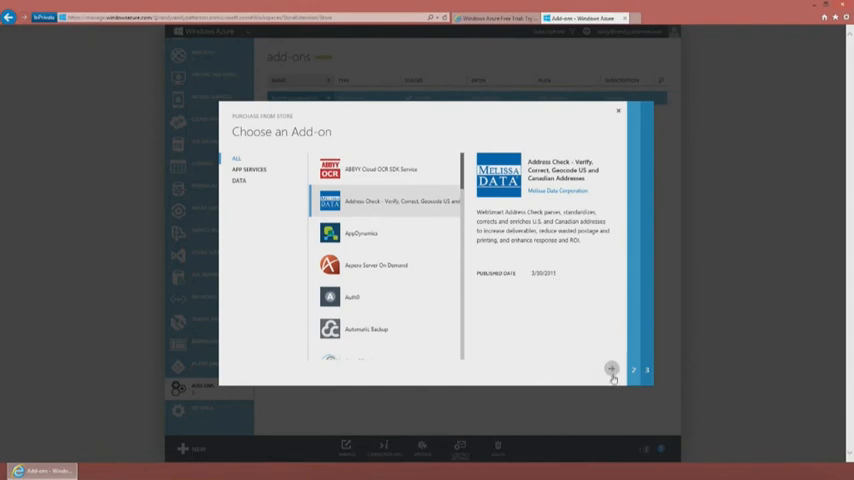
mouse_move(483, 329)
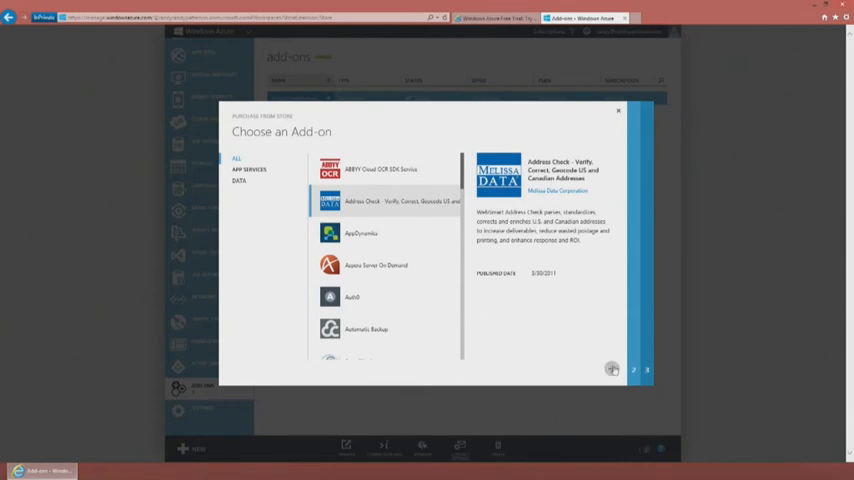
click(612, 369)
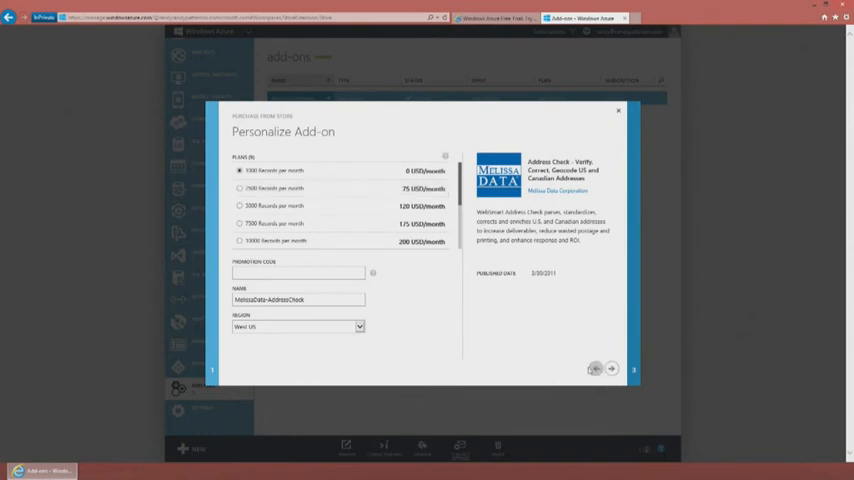
click(595, 369)
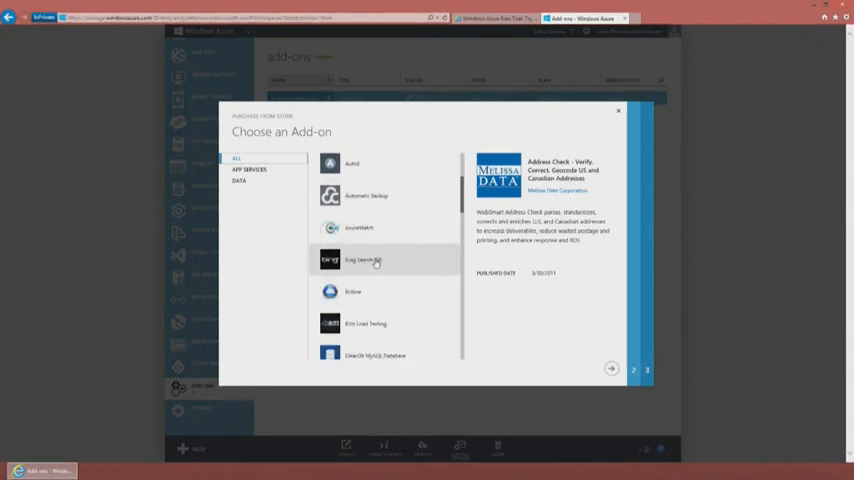
Review Automatic Backup by Cloud Cellar's details and plans, then go back to the list.
scroll(down, 3)
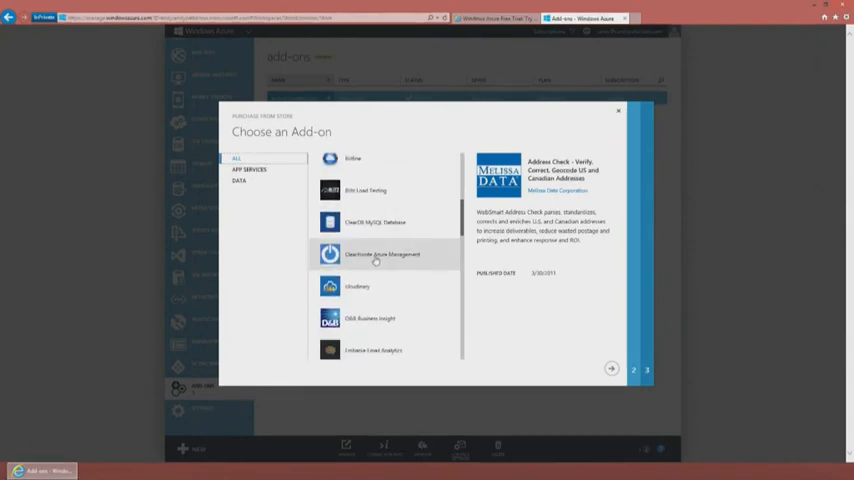
scroll(up, 3)
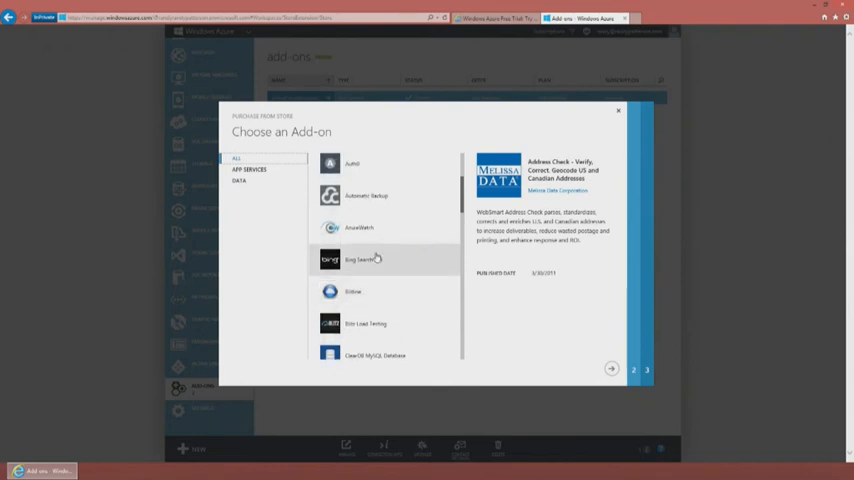
scroll(up, 3)
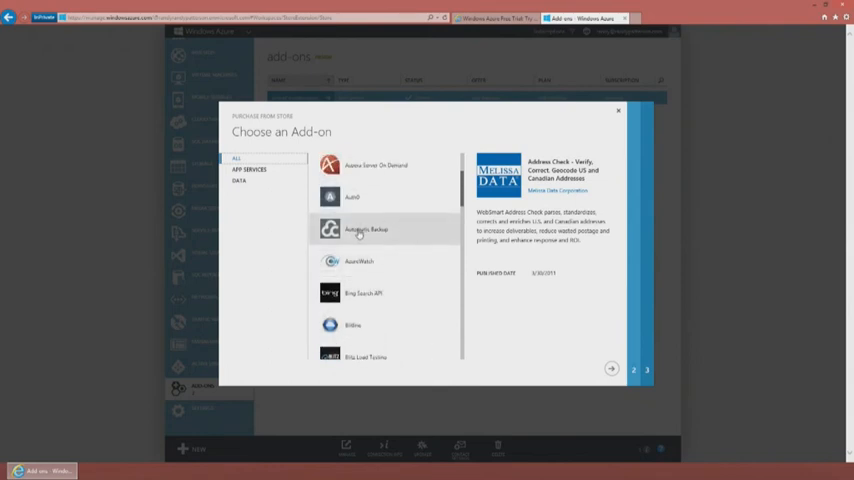
click(366, 229)
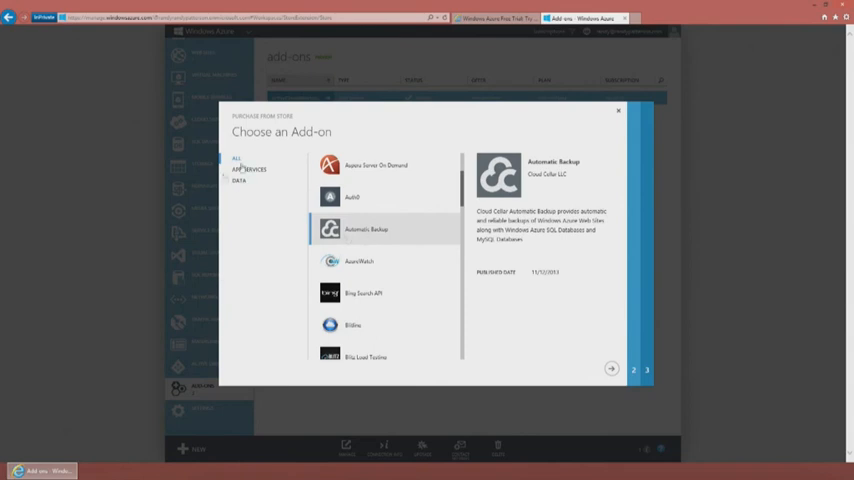
click(612, 369)
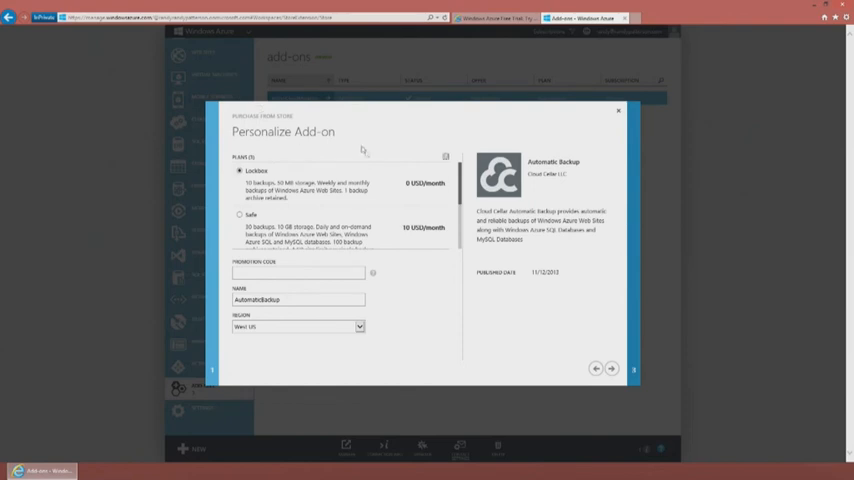
mouse_move(587, 385)
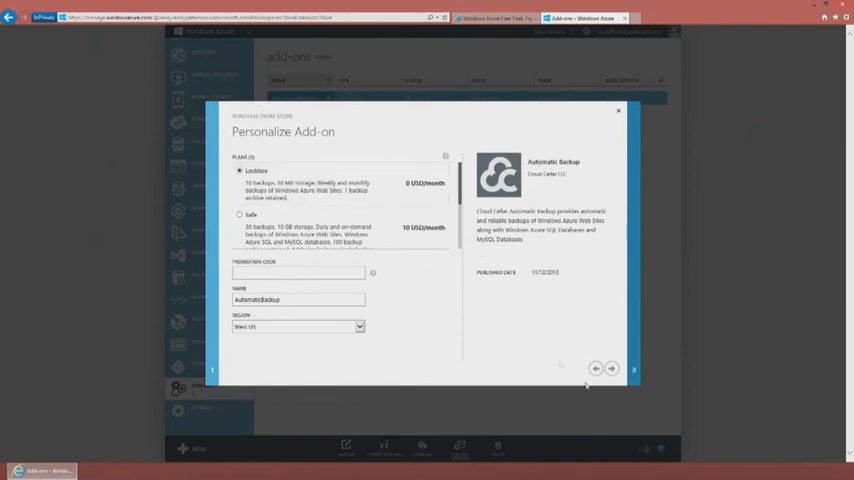
click(595, 369)
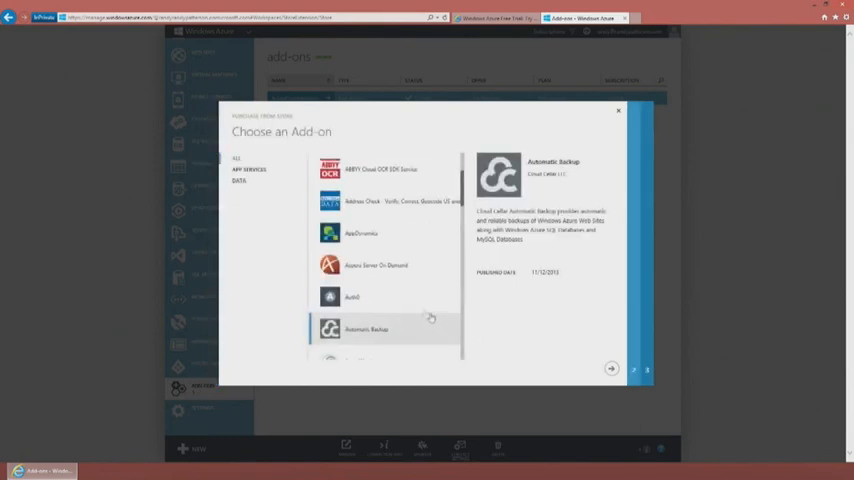
Review New Relic's details and plans, including its free standard version, then return.
scroll(down, 3)
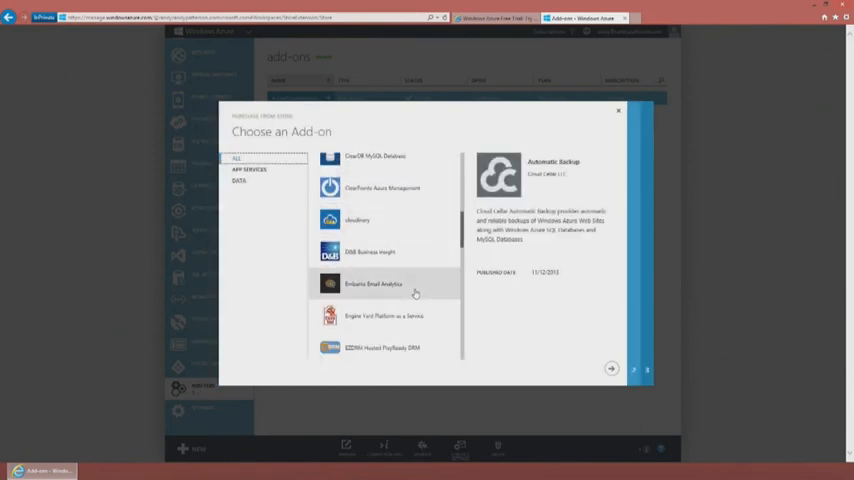
scroll(down, 3)
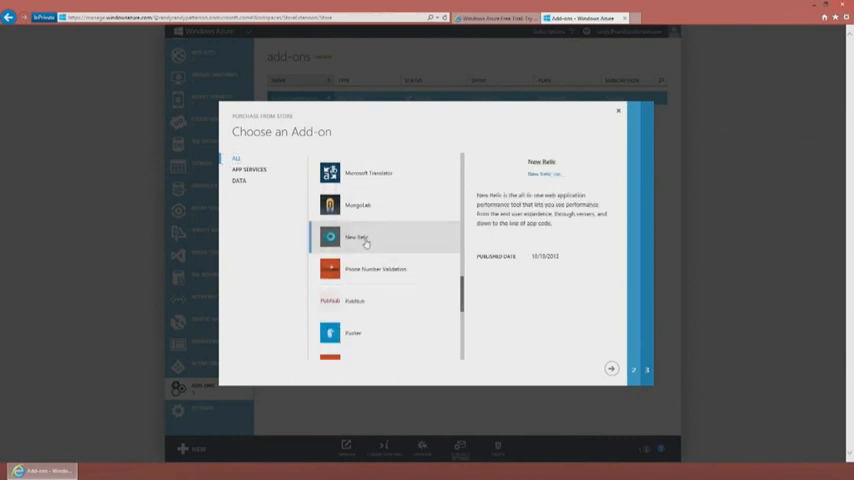
click(357, 237)
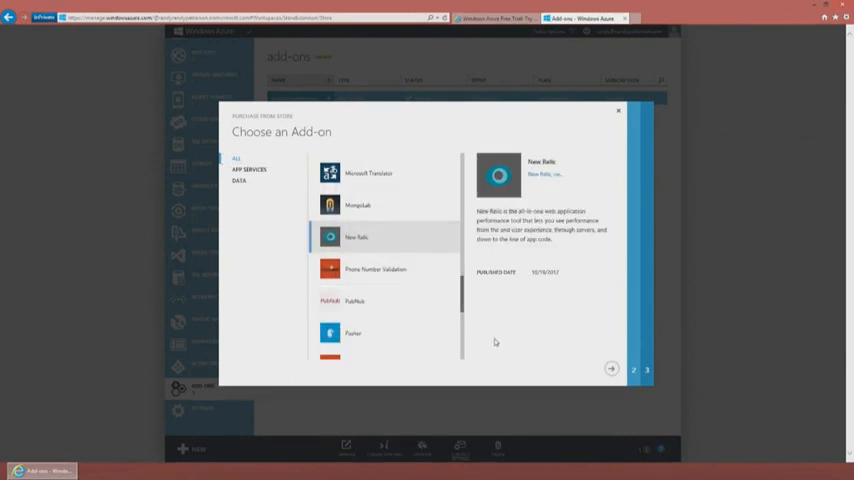
mouse_move(380, 250)
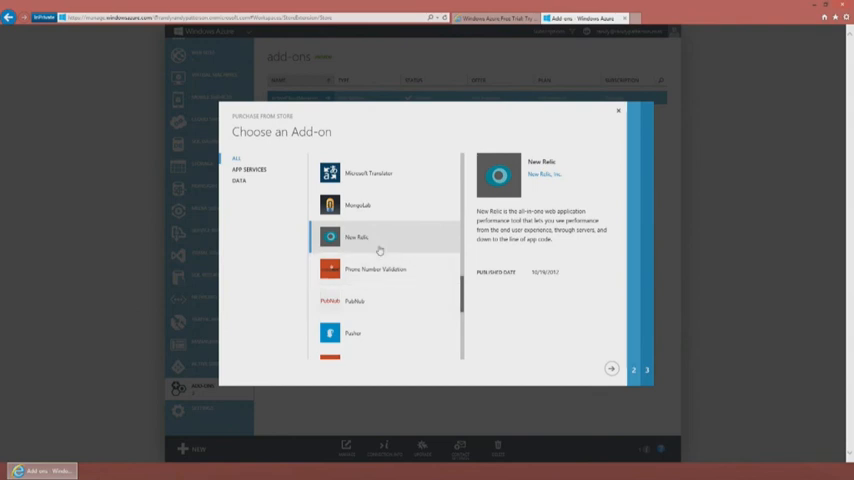
click(611, 369)
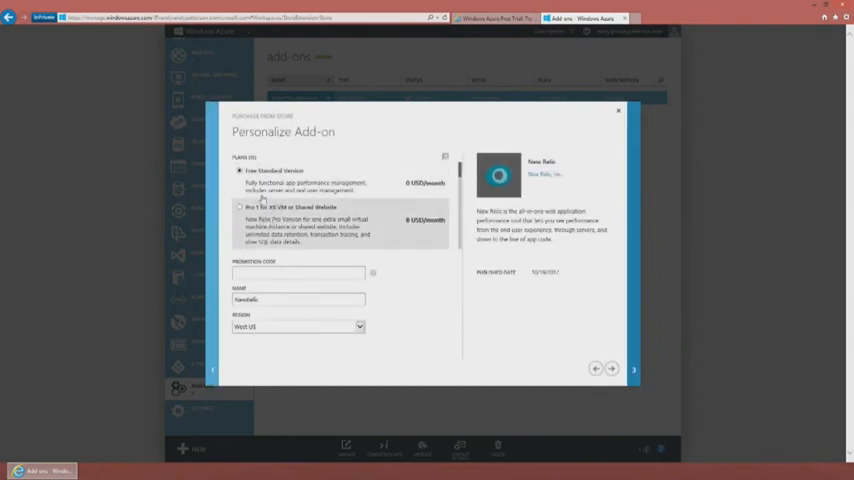
click(595, 369)
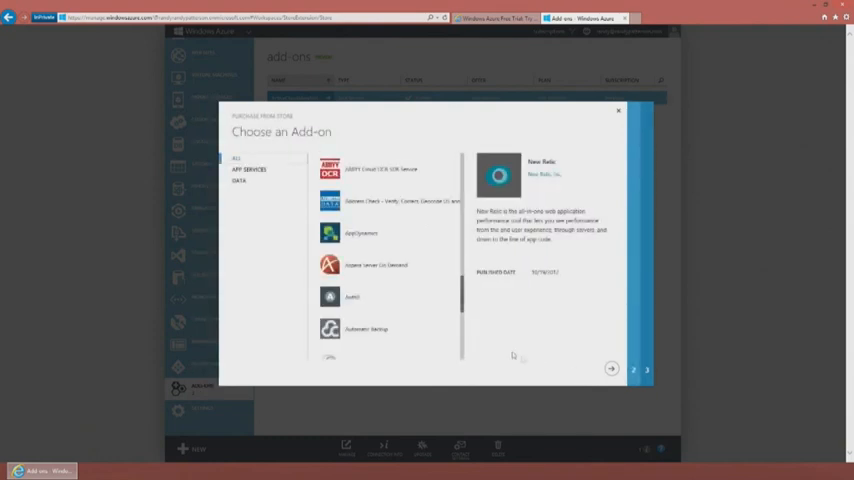
Leave SendGrid's email plans, including its free tier, and scroll down the add-on list.
scroll(down, 3)
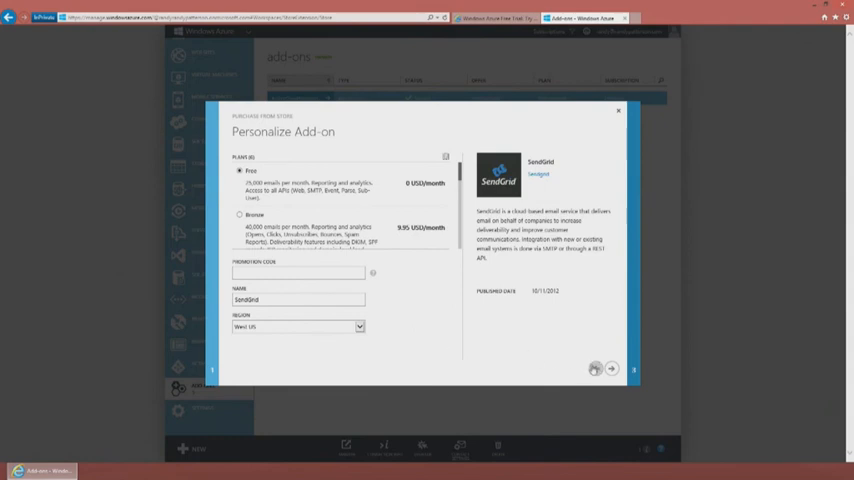
click(595, 369)
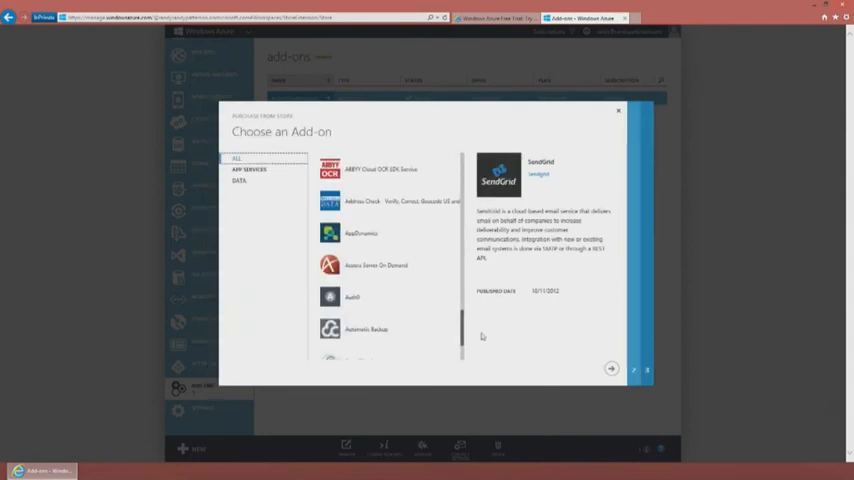
scroll(down, 3)
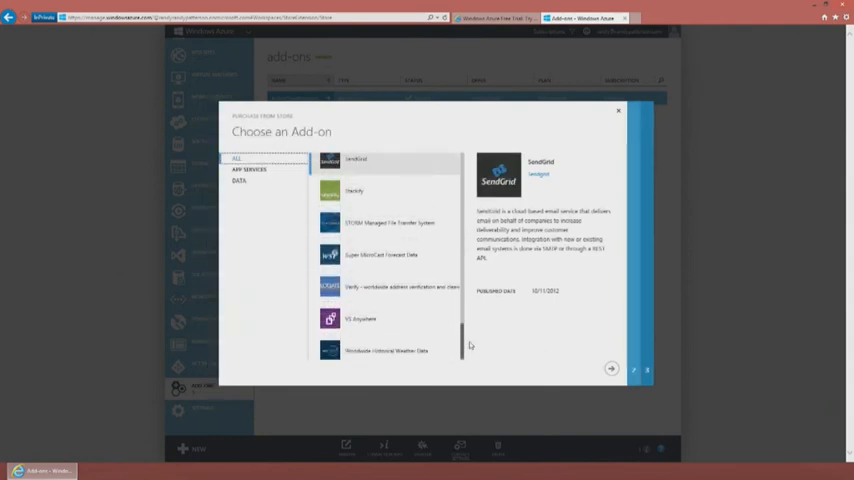